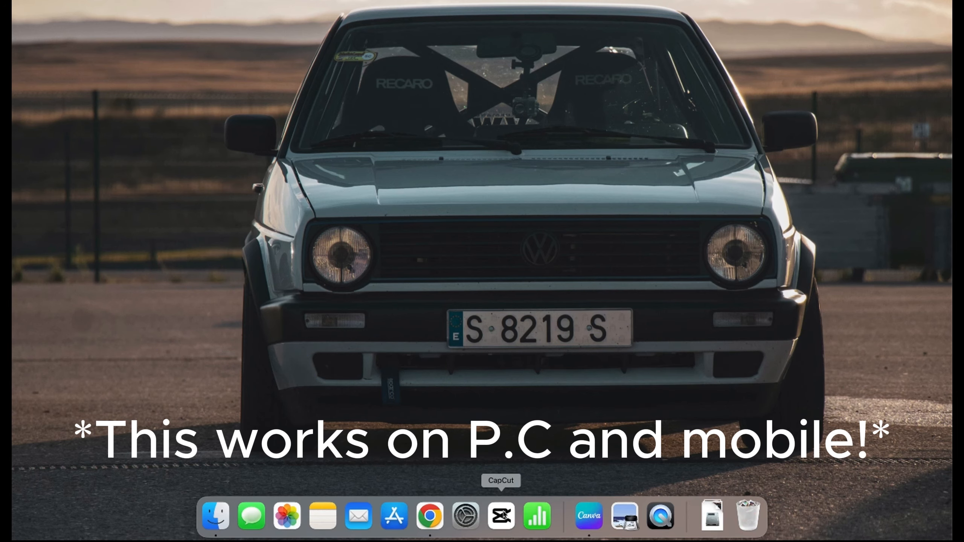
Launch CapCut from the Dock into an empty new project.
left_click(500, 515)
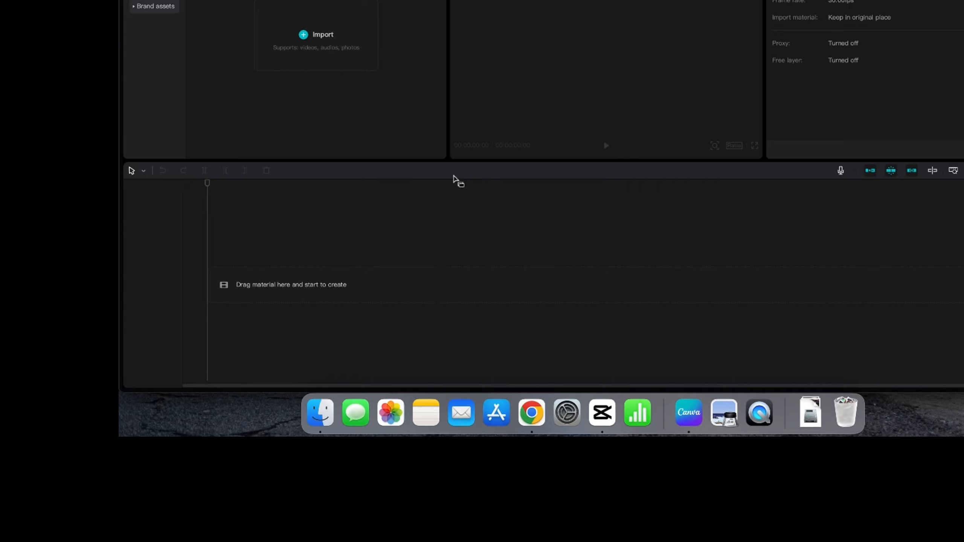
Search YouTube for 'american soldier dancing', capture the Carlton clip, then return to CapCut.
left_click(530, 413)
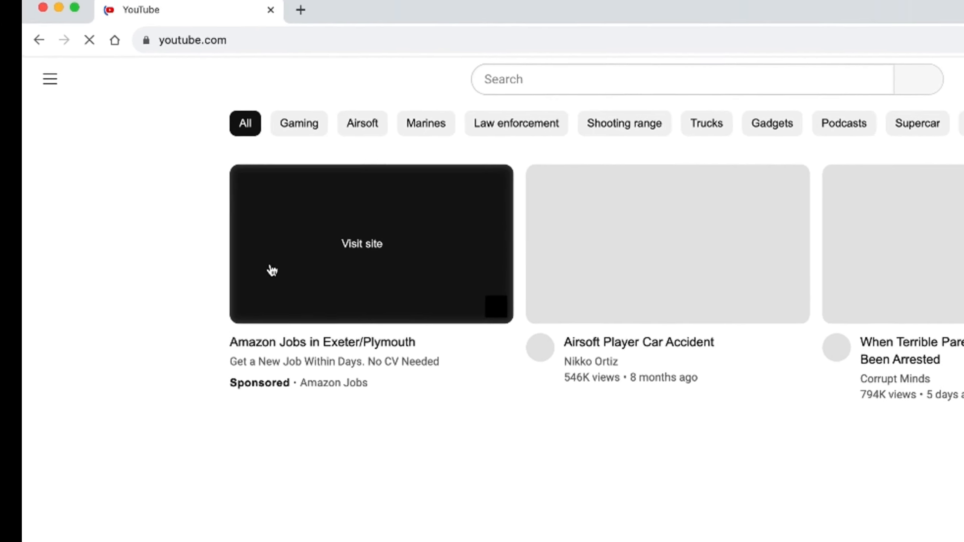
type("am")
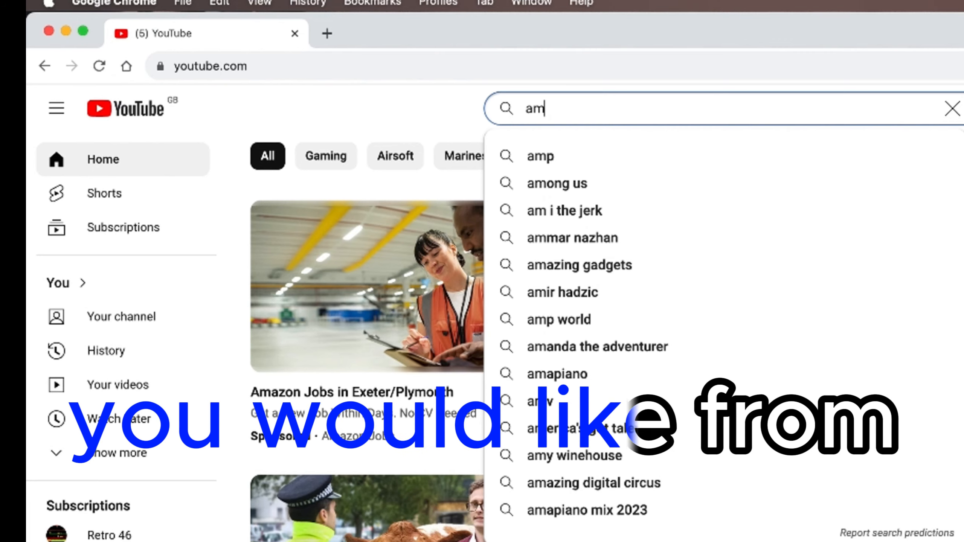
type("erican soldier dancing")
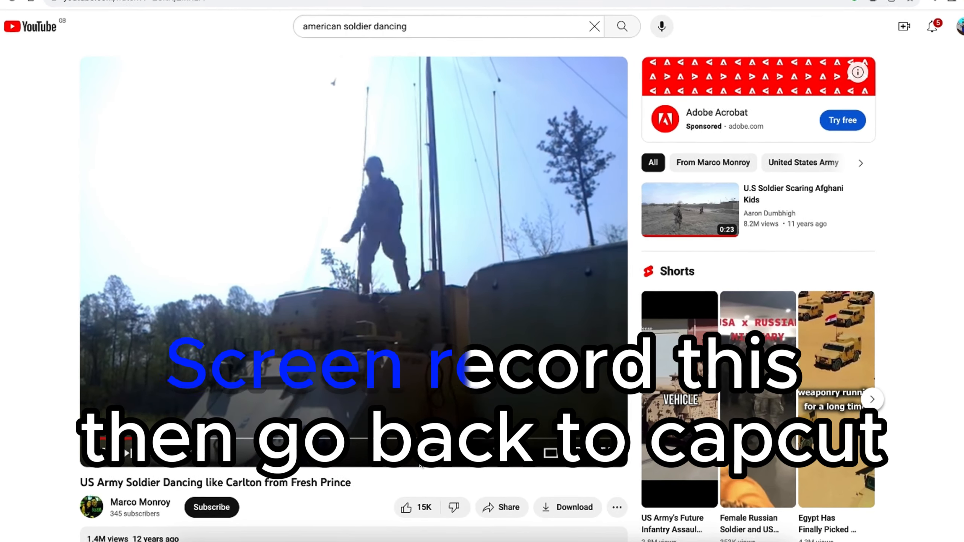
left_click(502, 538)
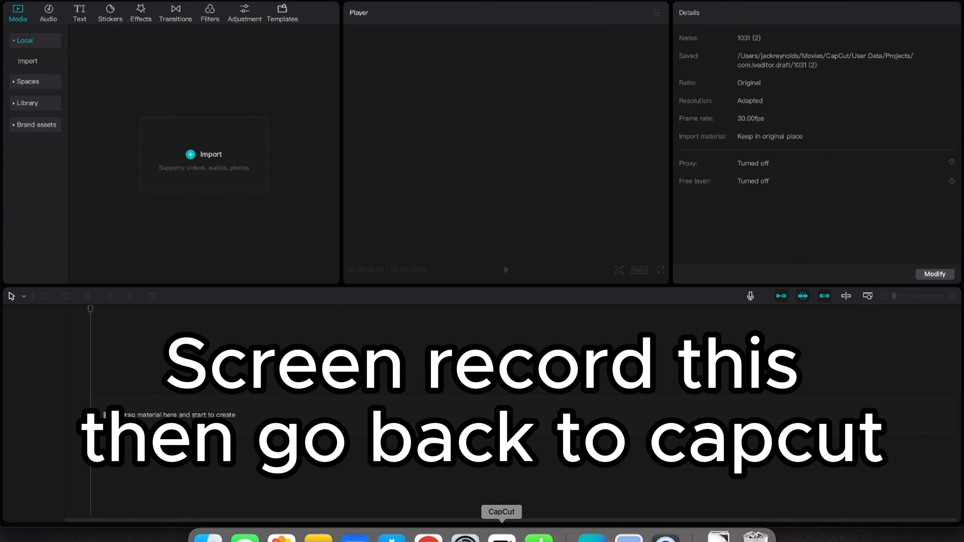
Import the US soldier screen recording with its extracted audio, then clear the YouTube search for the Russian clip.
left_click(205, 154)
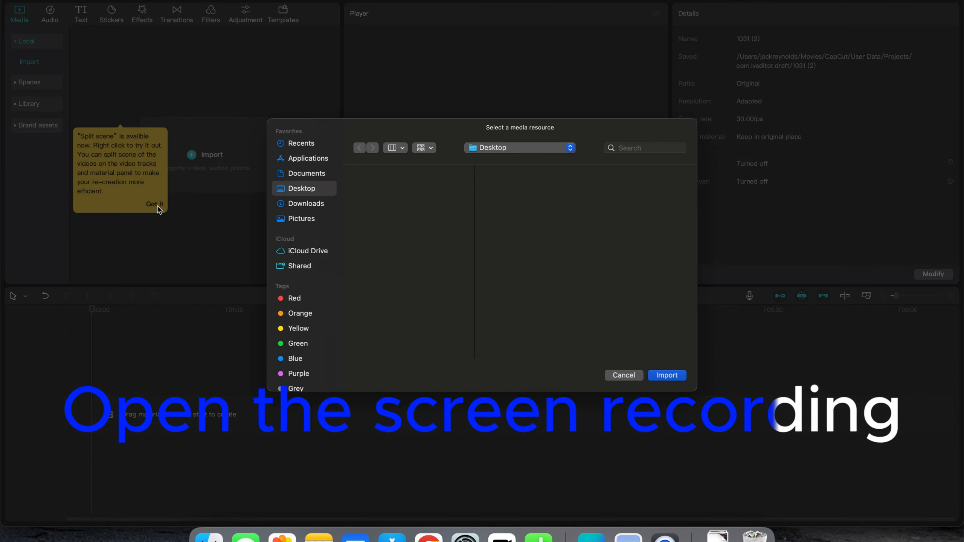
left_click(667, 375)
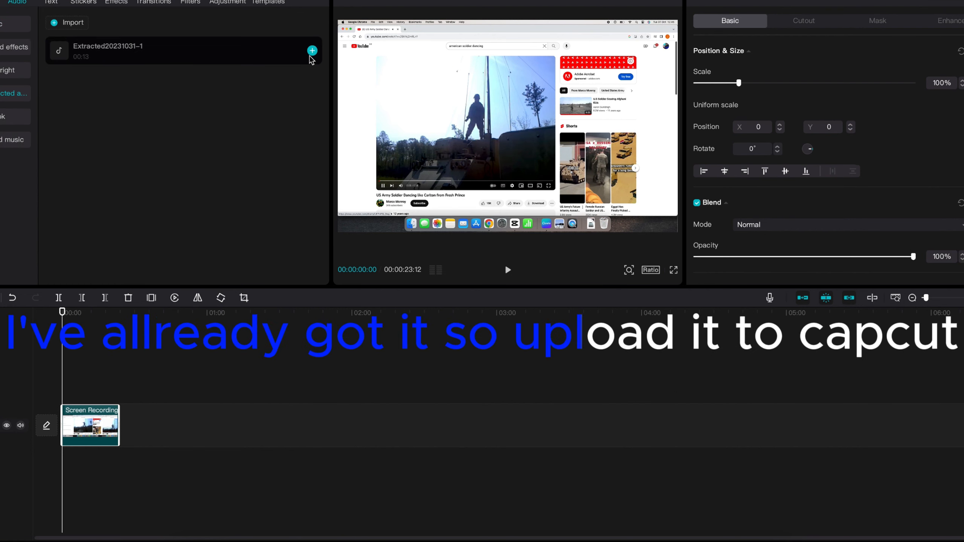
left_click(312, 50)
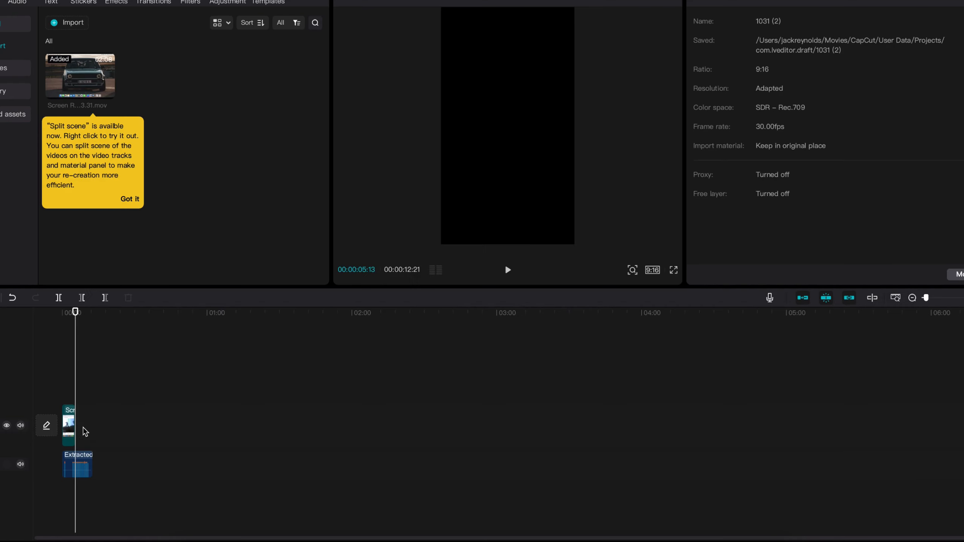
key("alt+tab")
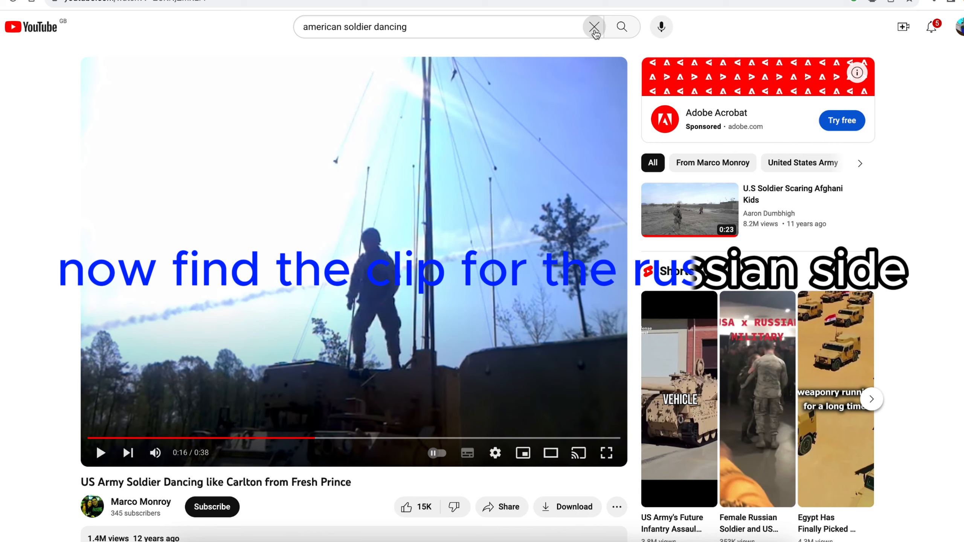
left_click(594, 27)
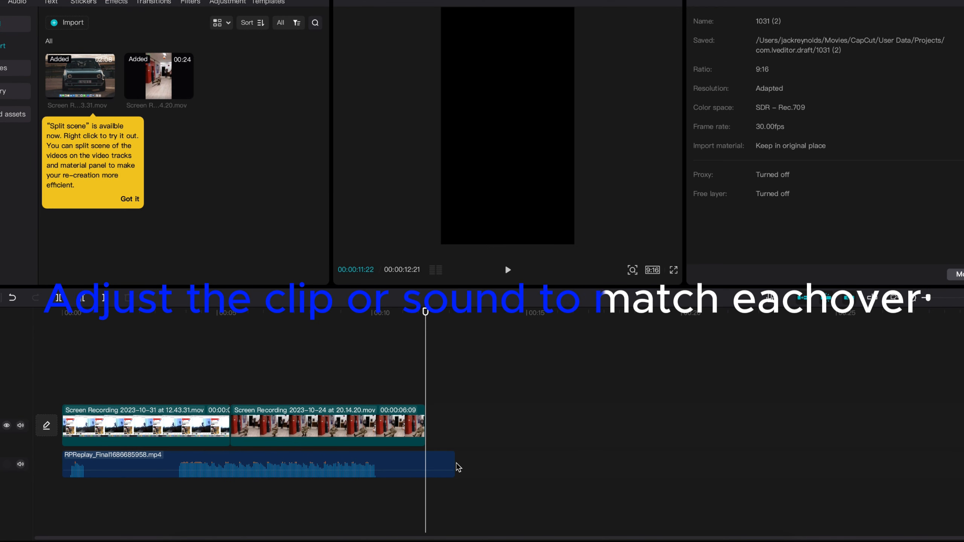
Swap in the Extracted20231031-2 audio, preview the sequence, and rewind to the start.
left_click(246, 464)
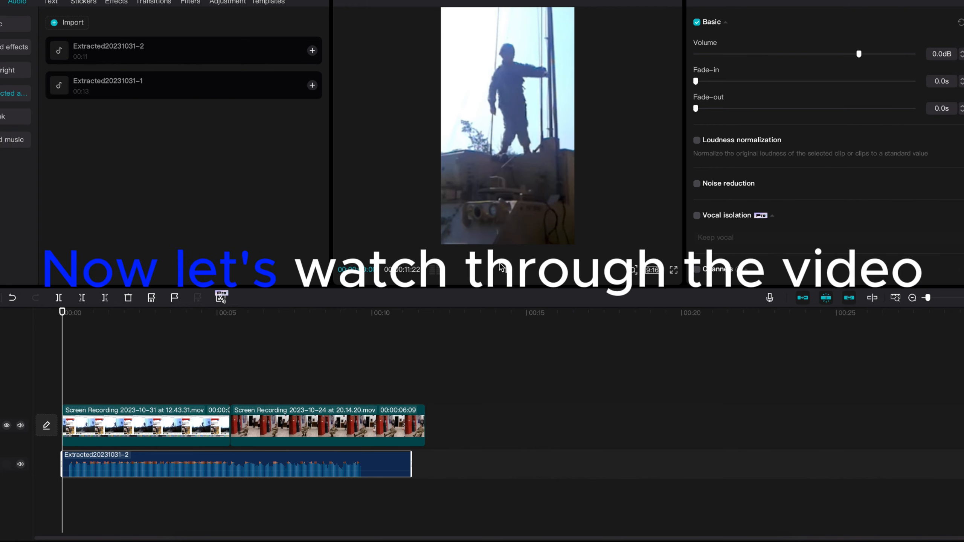
left_click(507, 270)
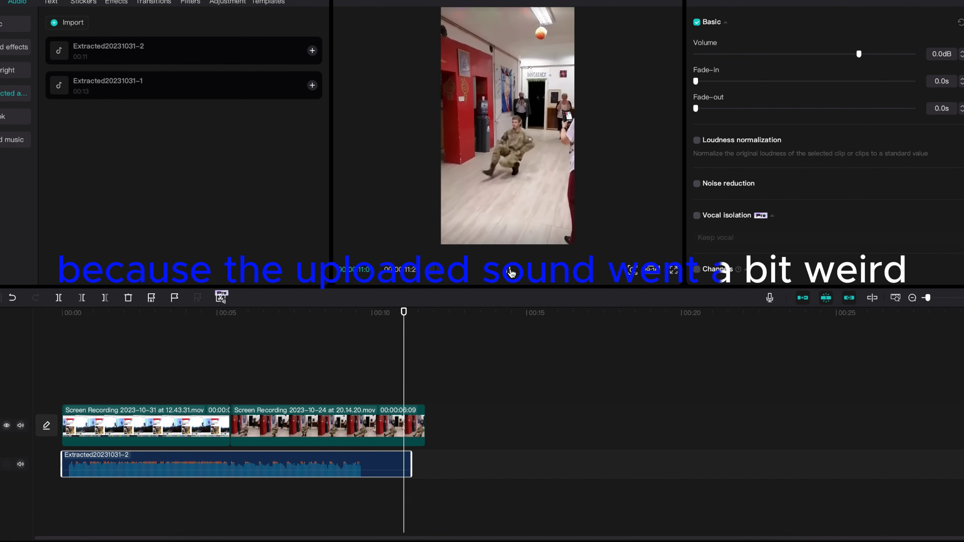
left_click(320, 426)
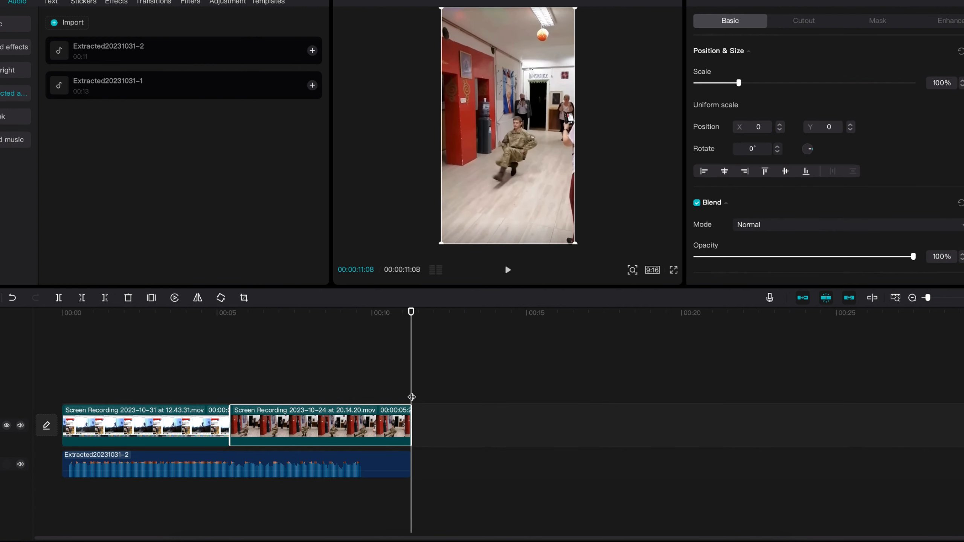
left_click(62, 312)
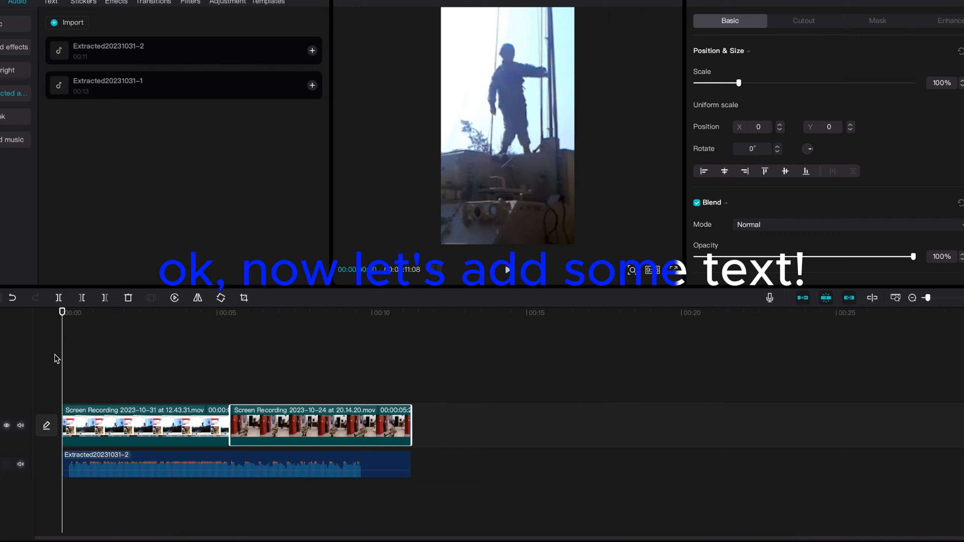
Add a Default text over the first clip, coloured black in the Coda-Heavy font.
left_click(151, 24)
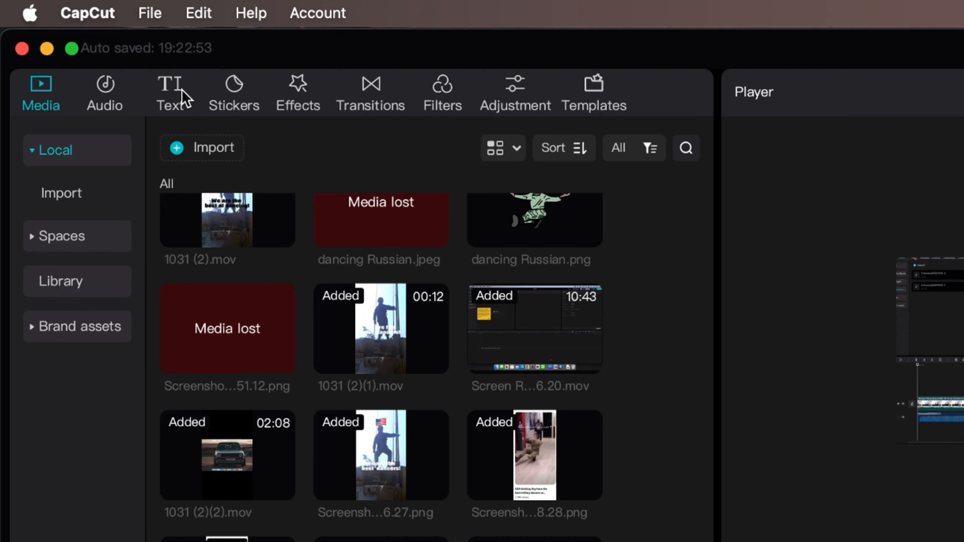
left_click(171, 93)
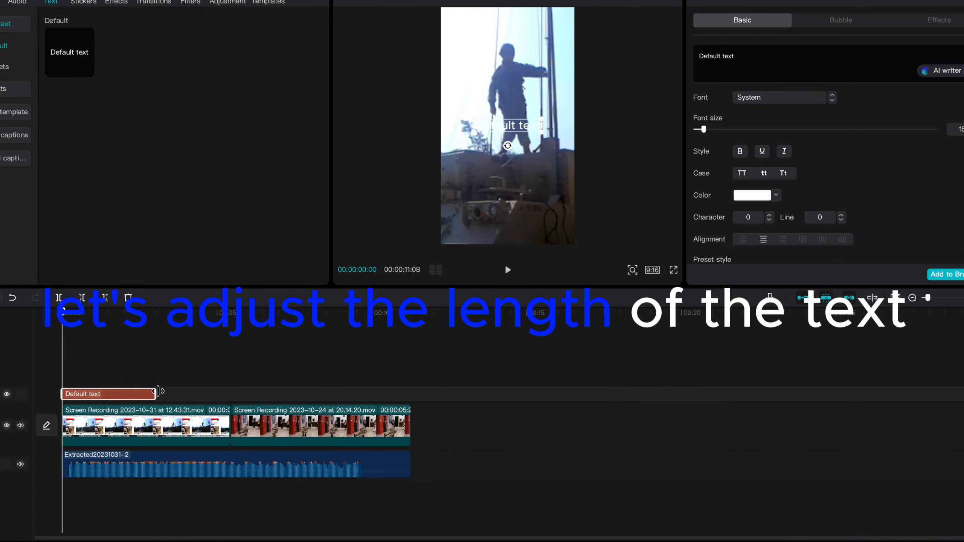
left_click(775, 196)
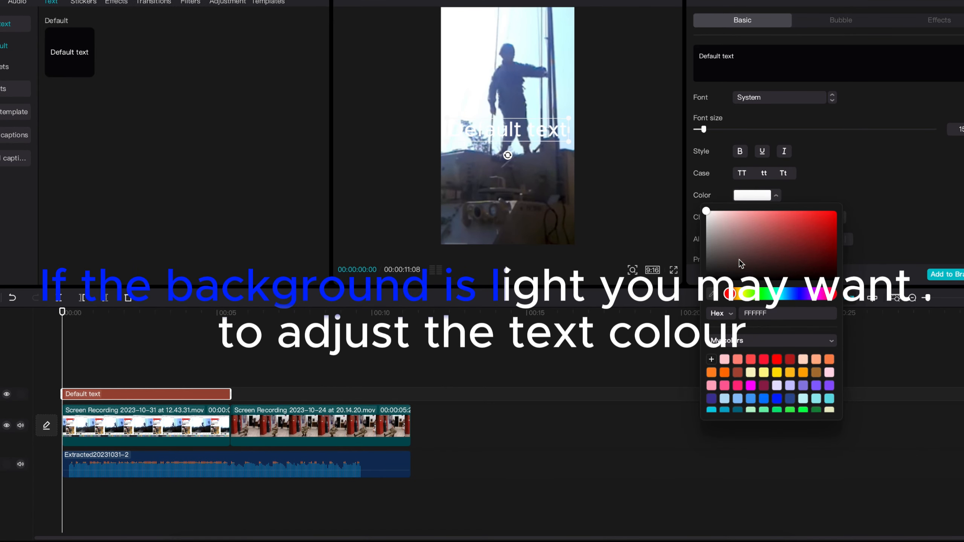
left_click(707, 211)
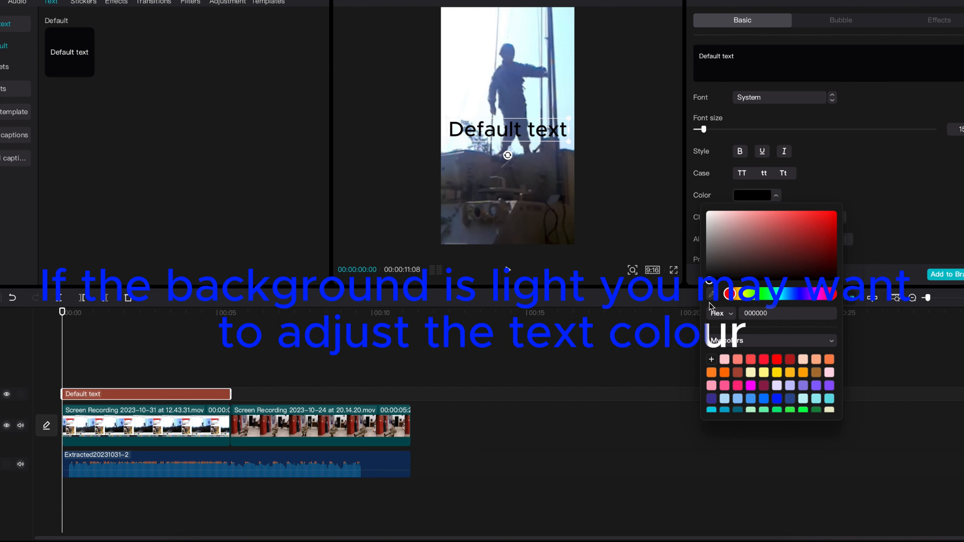
left_click(783, 97)
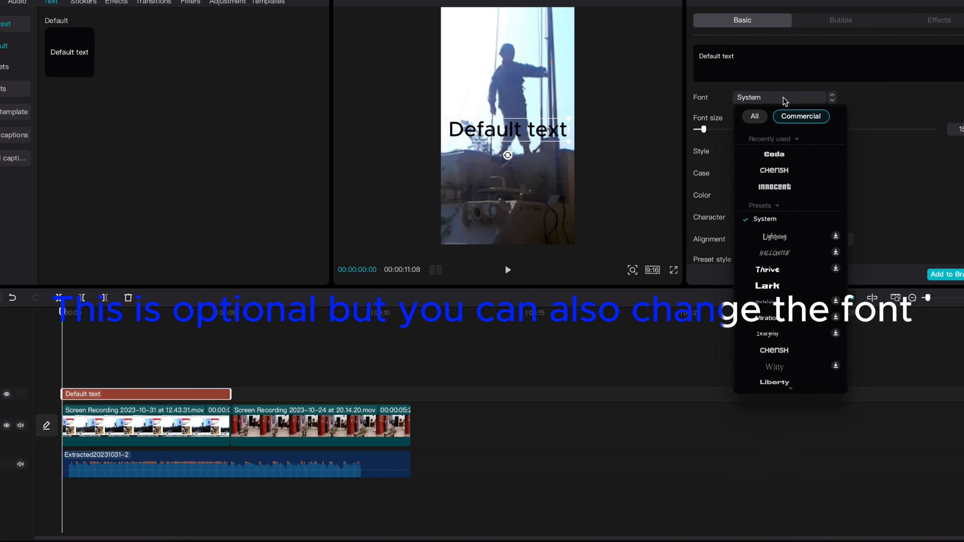
left_click(775, 155)
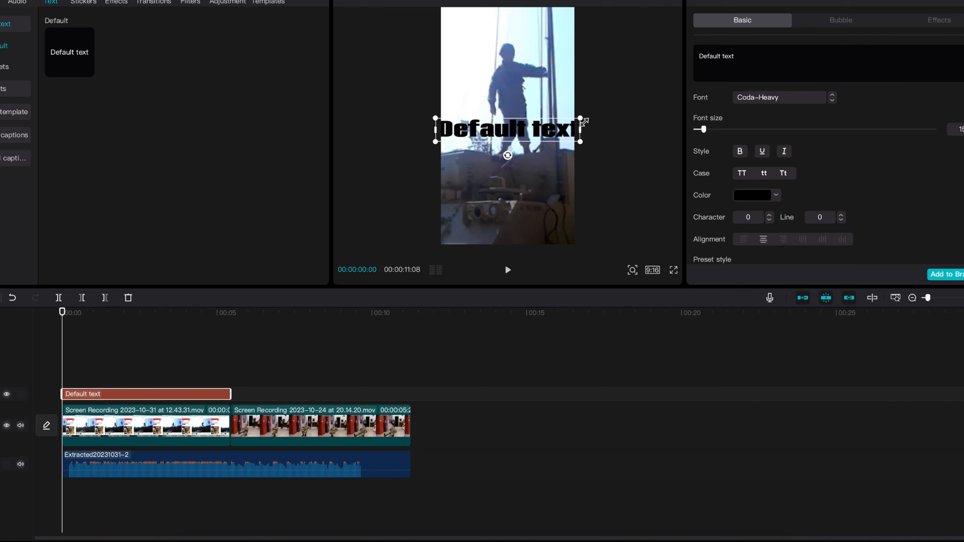
Write the caption 'We are the best at dancing!'.
type("W")
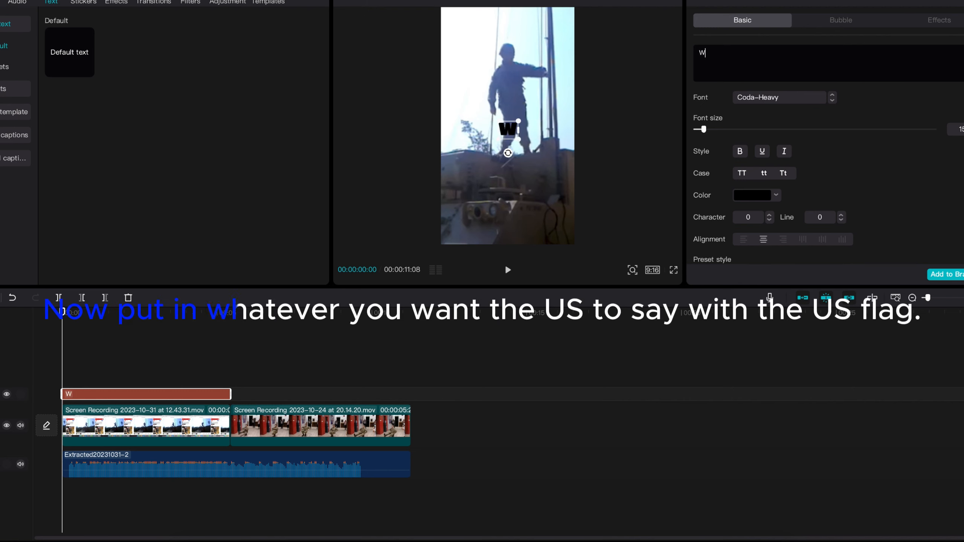
type("We are the best at dancing!")
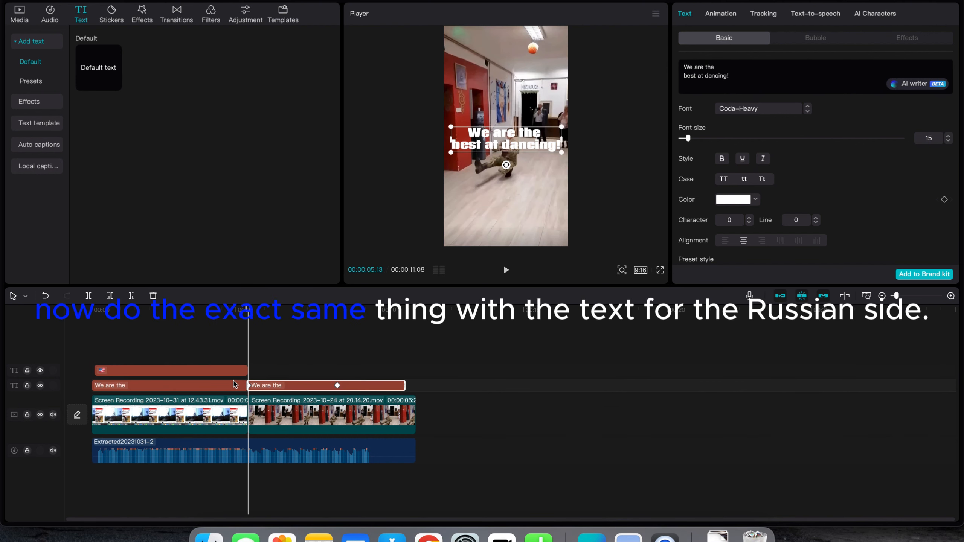
Set the Russian clip's caption to 'Yeah right!' with a Russian flag and bring up the export settings.
left_click(171, 370)
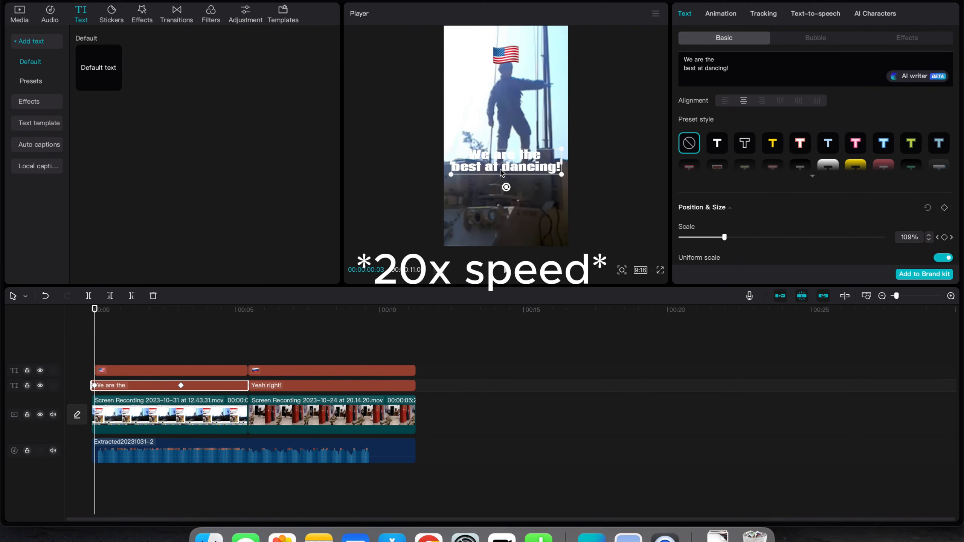
left_click(505, 271)
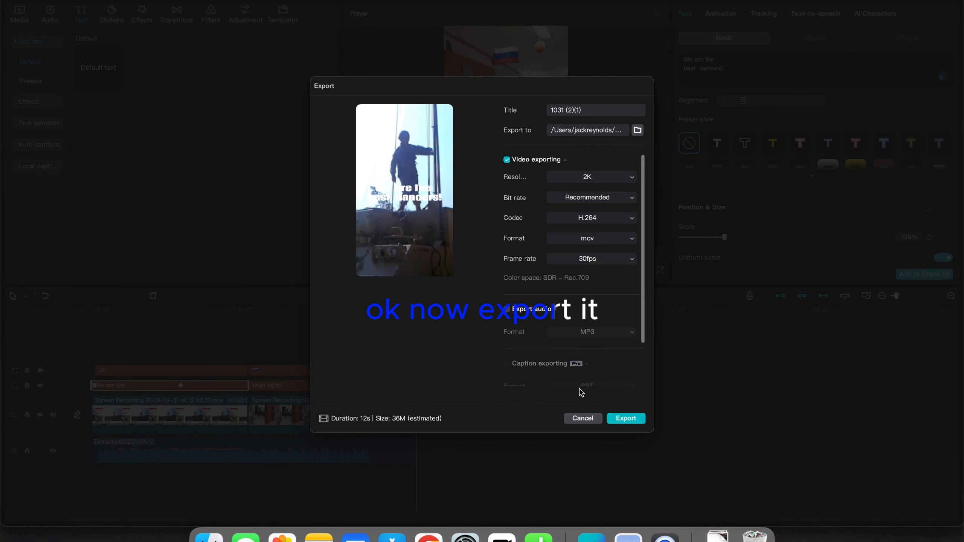
Export the video at 2K H.264 mov and show it in its folder.
left_click(626, 419)
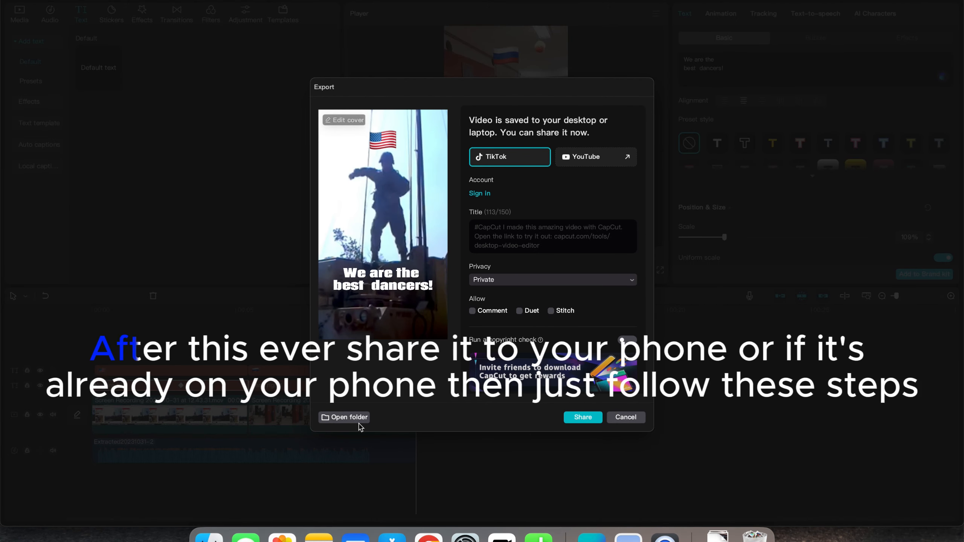
left_click(348, 417)
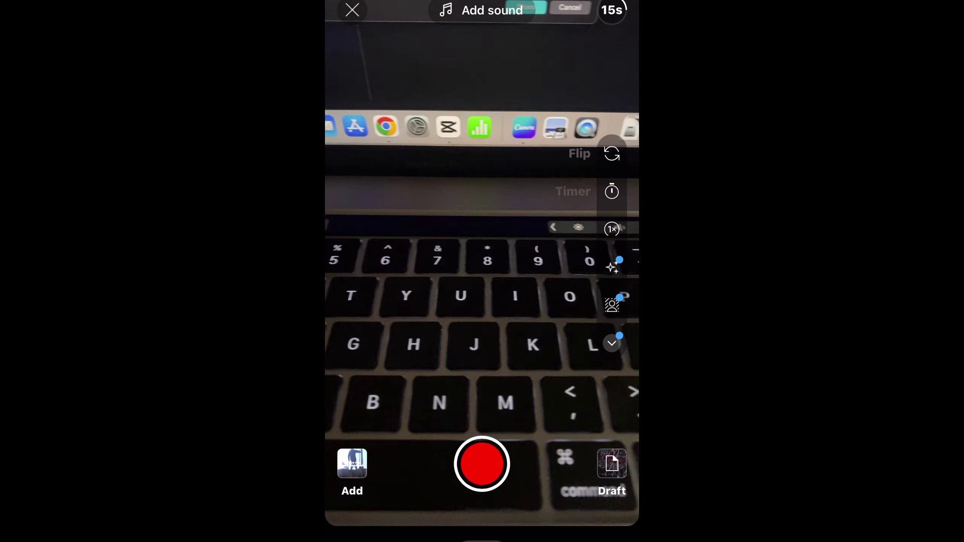
Pick the exported video for a Short and add the Moskau sound with original audio muted.
left_click(484, 10)
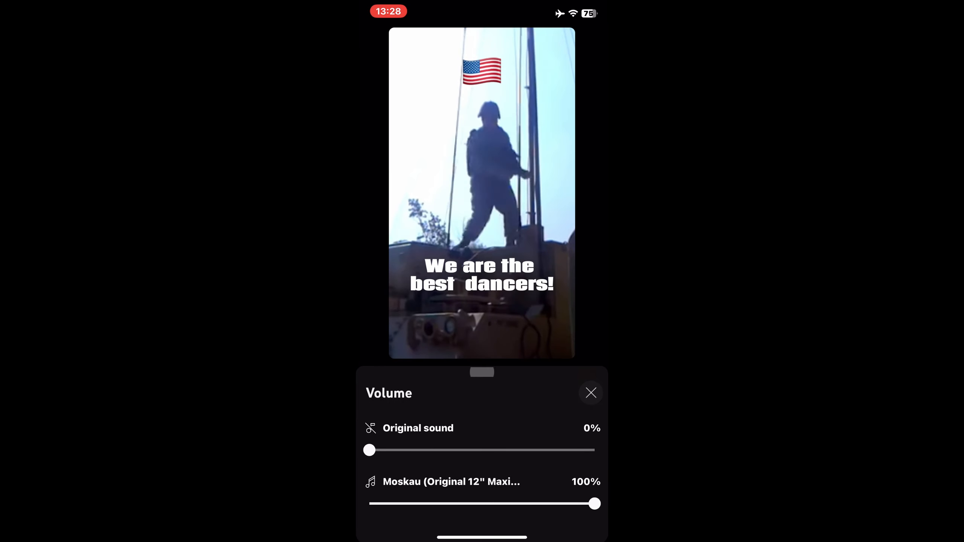
left_click(590, 393)
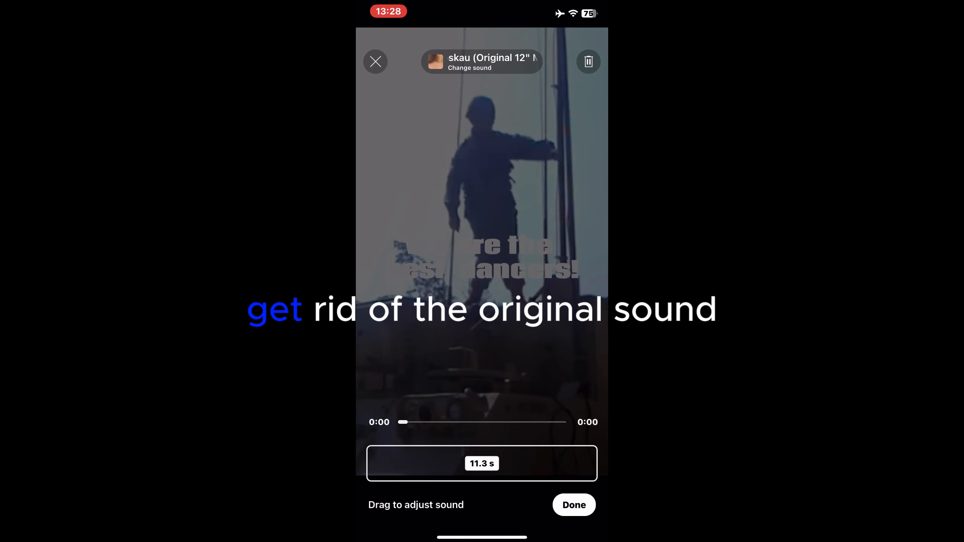
left_click(573, 505)
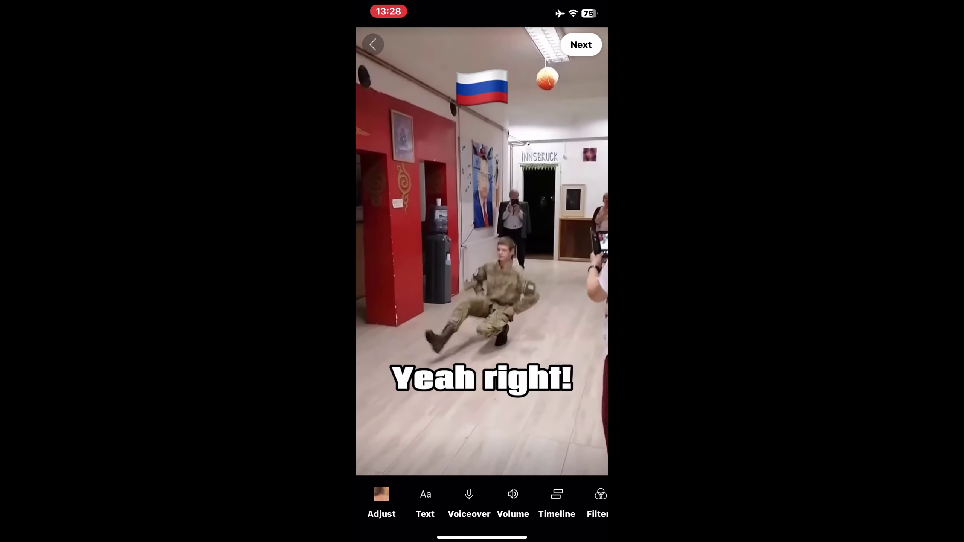
Continue to the details screen titled 'USA: we have the best Dancers vs Russia!'.
left_click(579, 44)
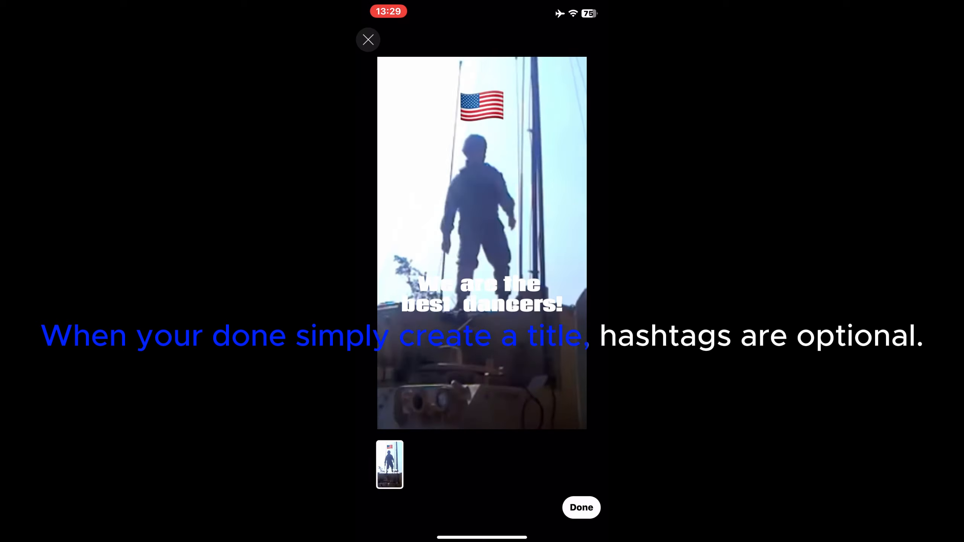
left_click(580, 508)
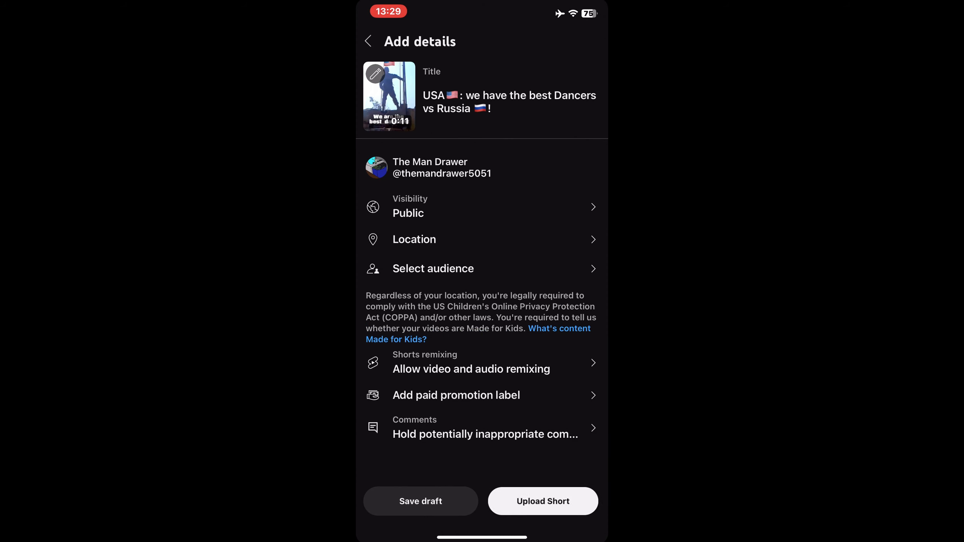